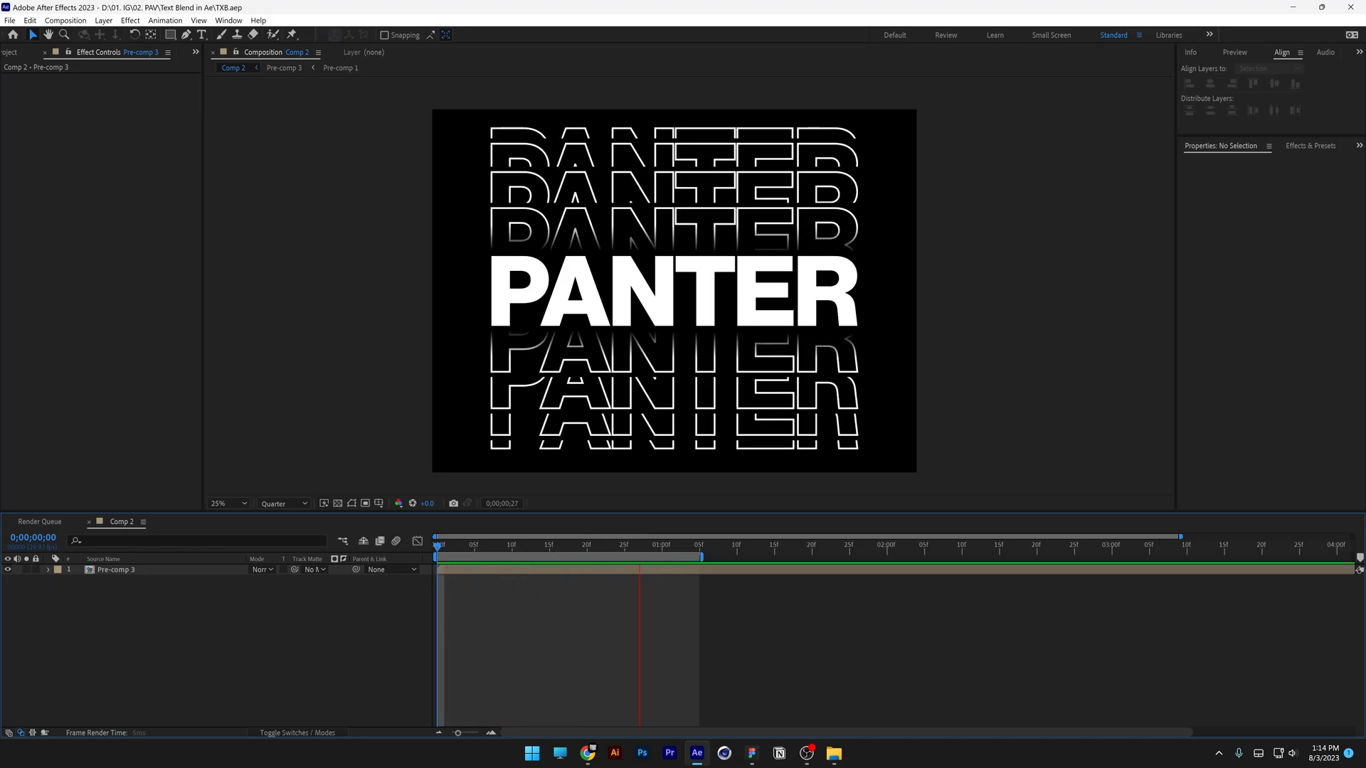
# Create Comp 2 with a bold white PANTER text layer scaled to about 1362% and centred.
pyautogui.press('Delete')
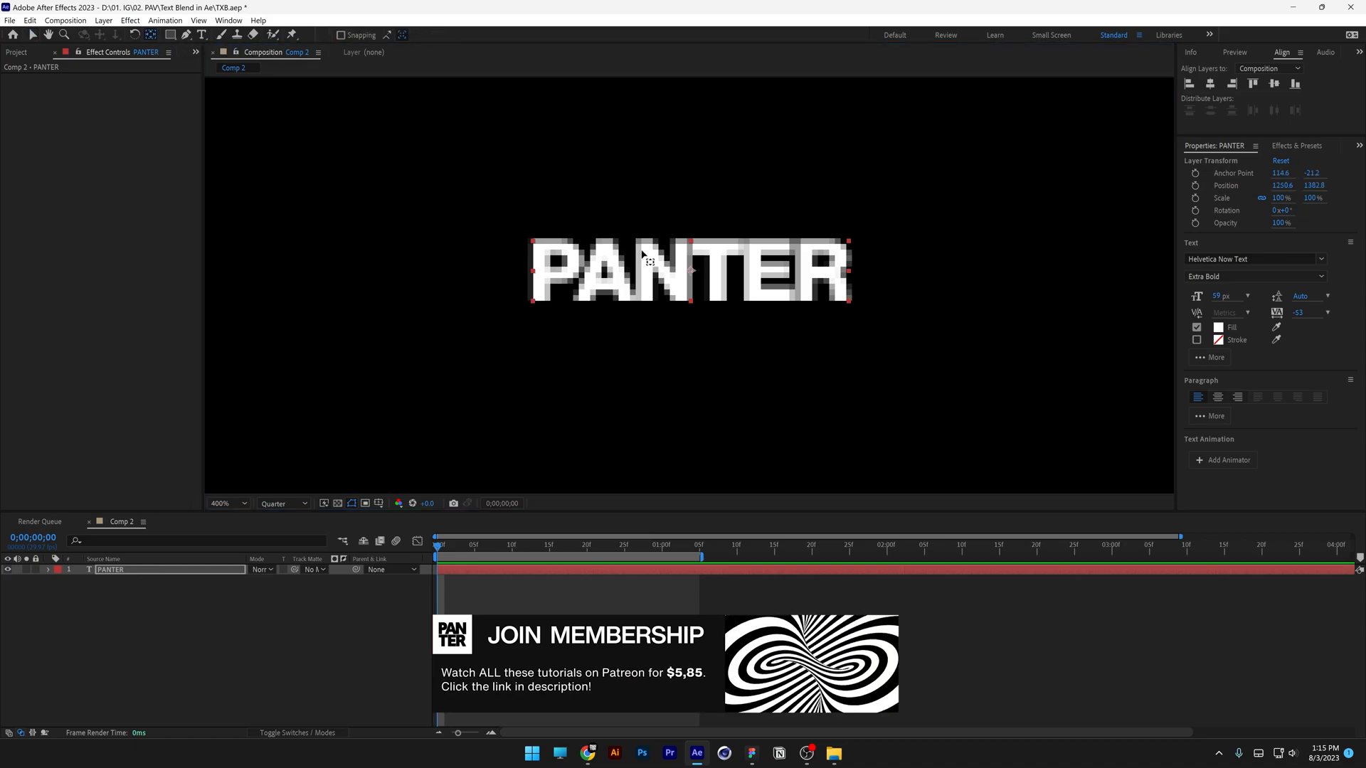
pyautogui.click(225, 502)
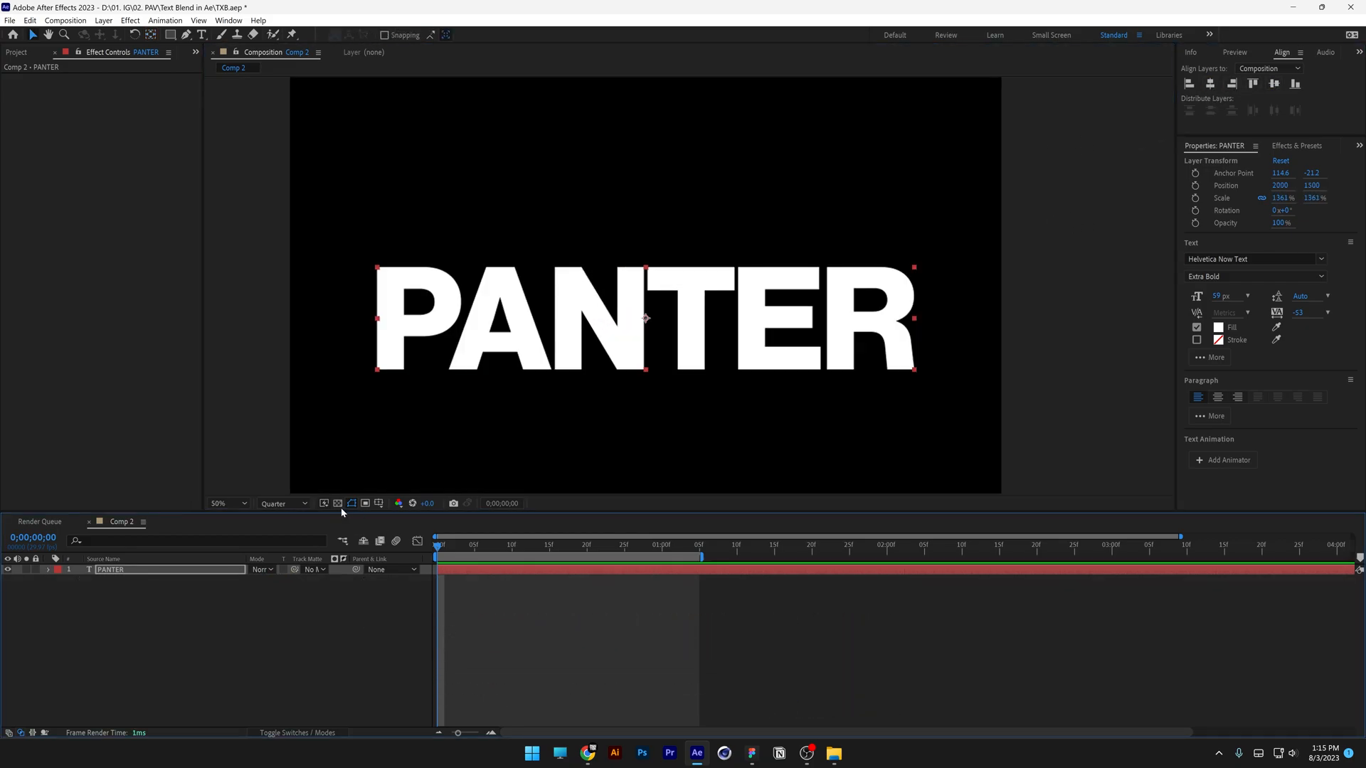
# Draw a black rectangle, place it centred behind PANTER, and duplicate both layers for nesting as Fill.
pyautogui.click(337, 504)
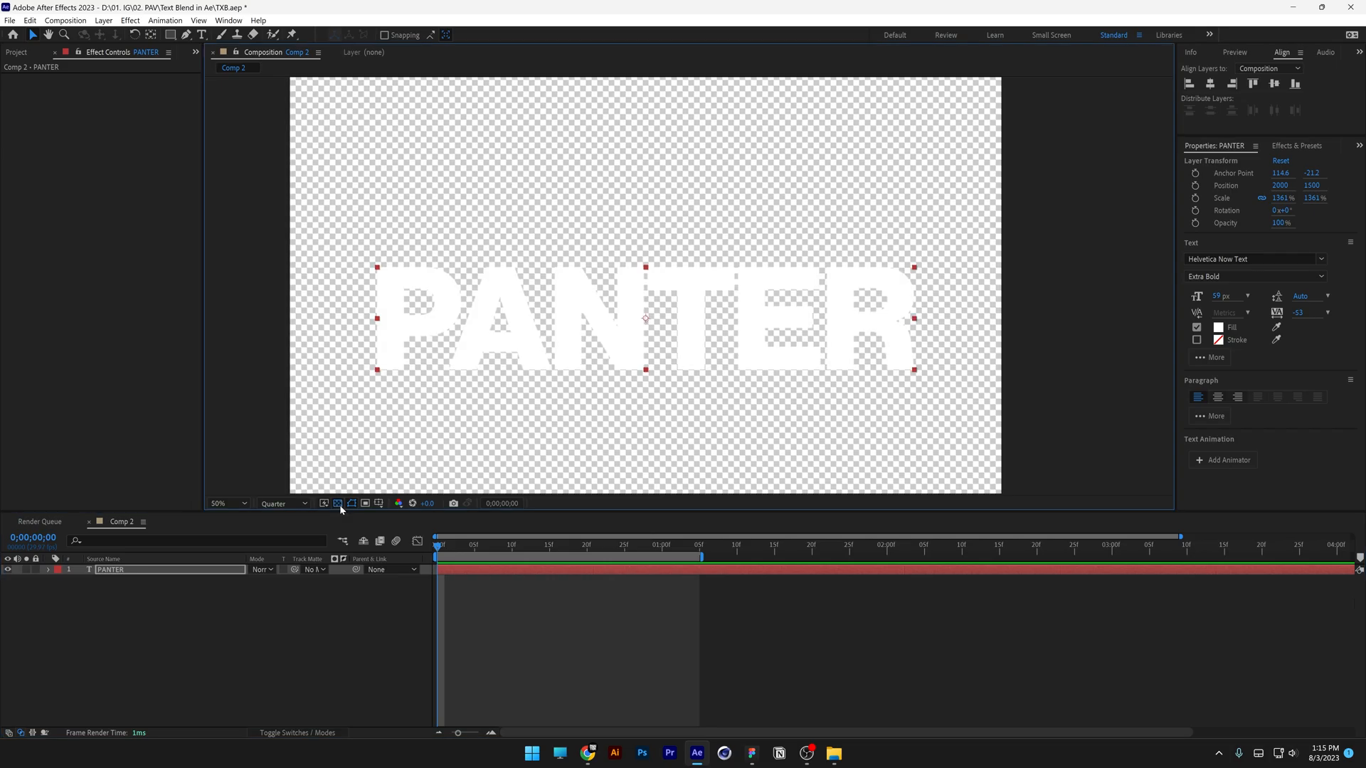
pyautogui.click(235, 144)
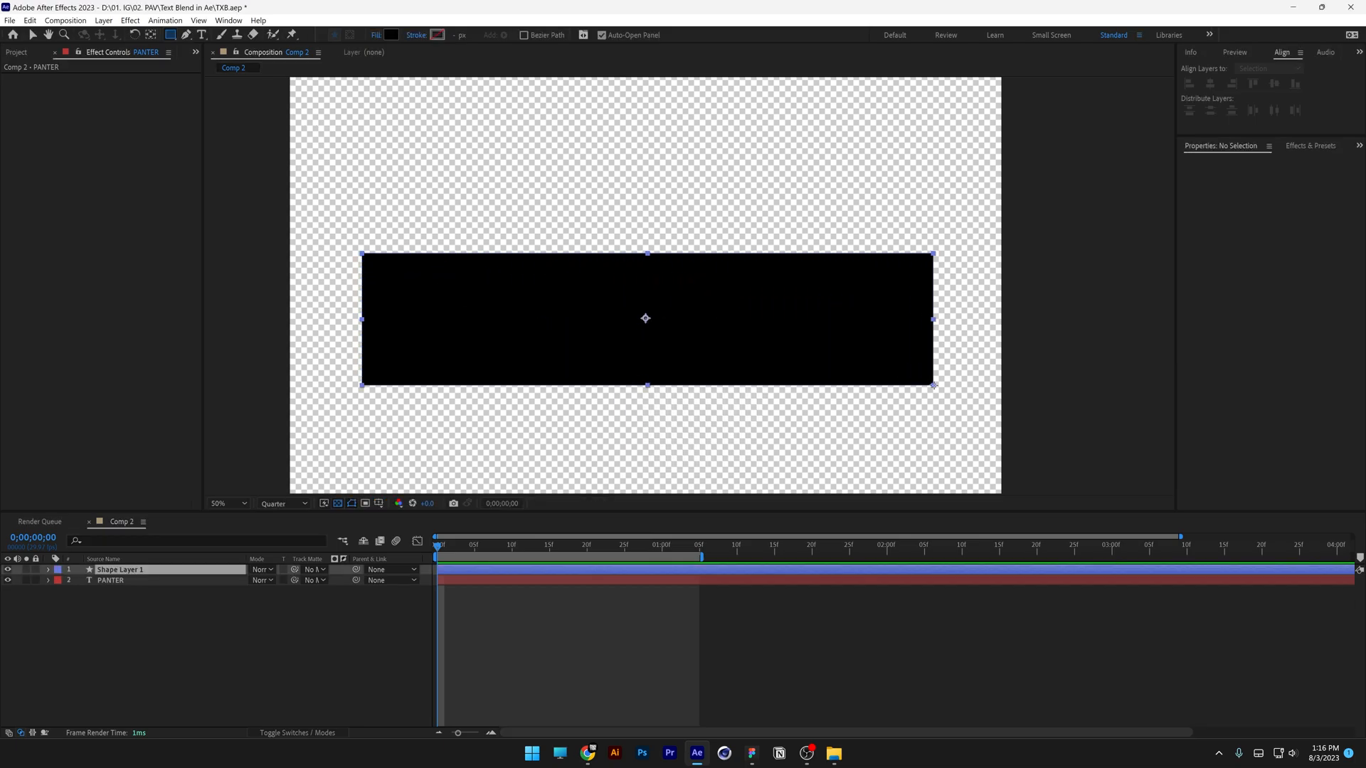
pyautogui.click(120, 569)
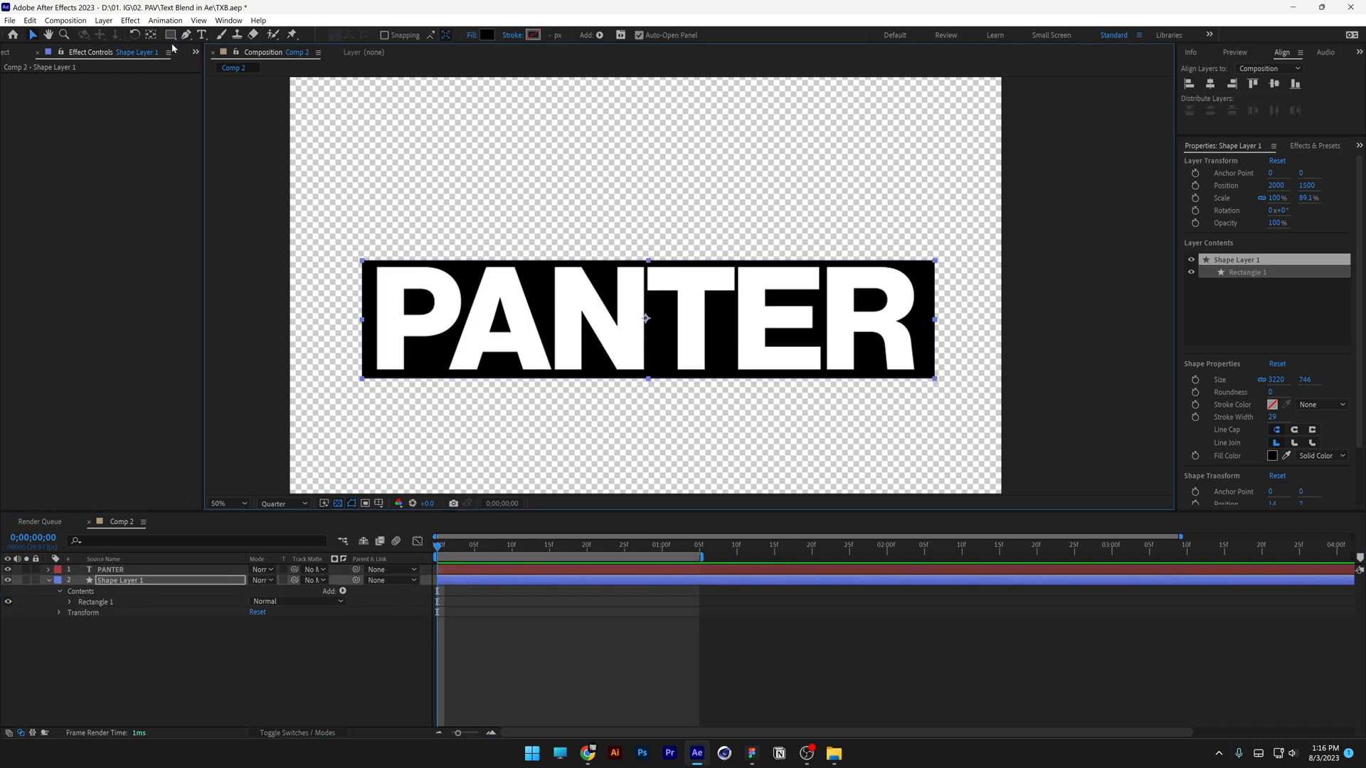
pyautogui.click(1252, 83)
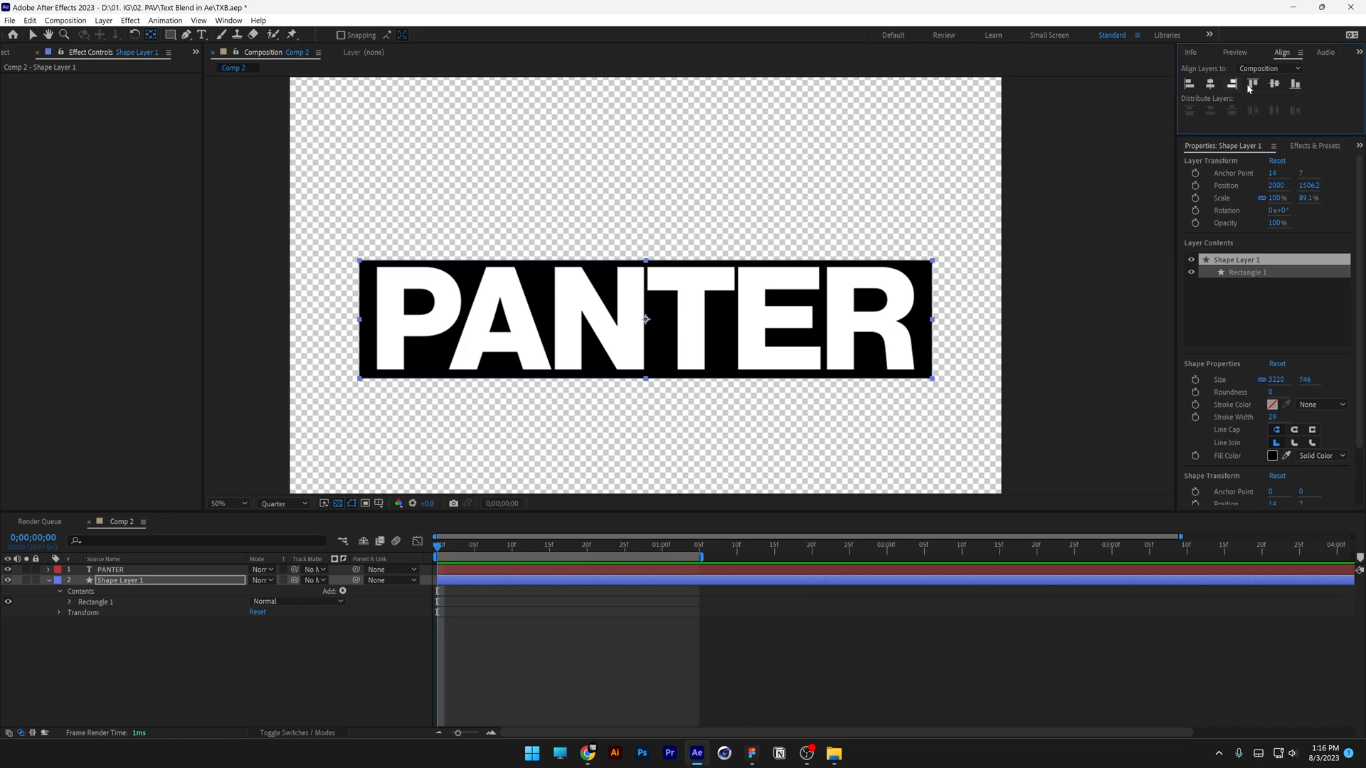
pyautogui.click(111, 569)
pyautogui.write('Fill')
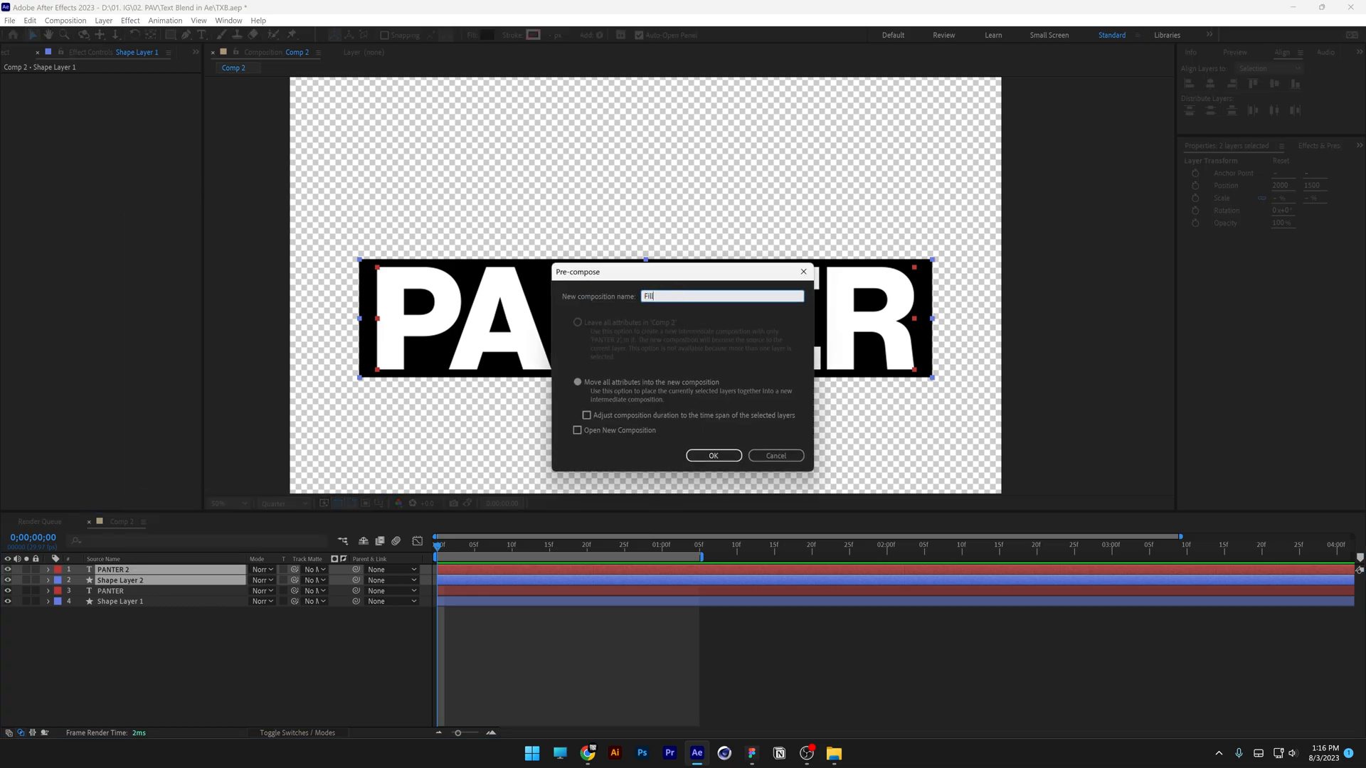
# Nest the solid copies as Fill, turn the text copy to outline only and nest it as Stroke.
pyautogui.click(713, 455)
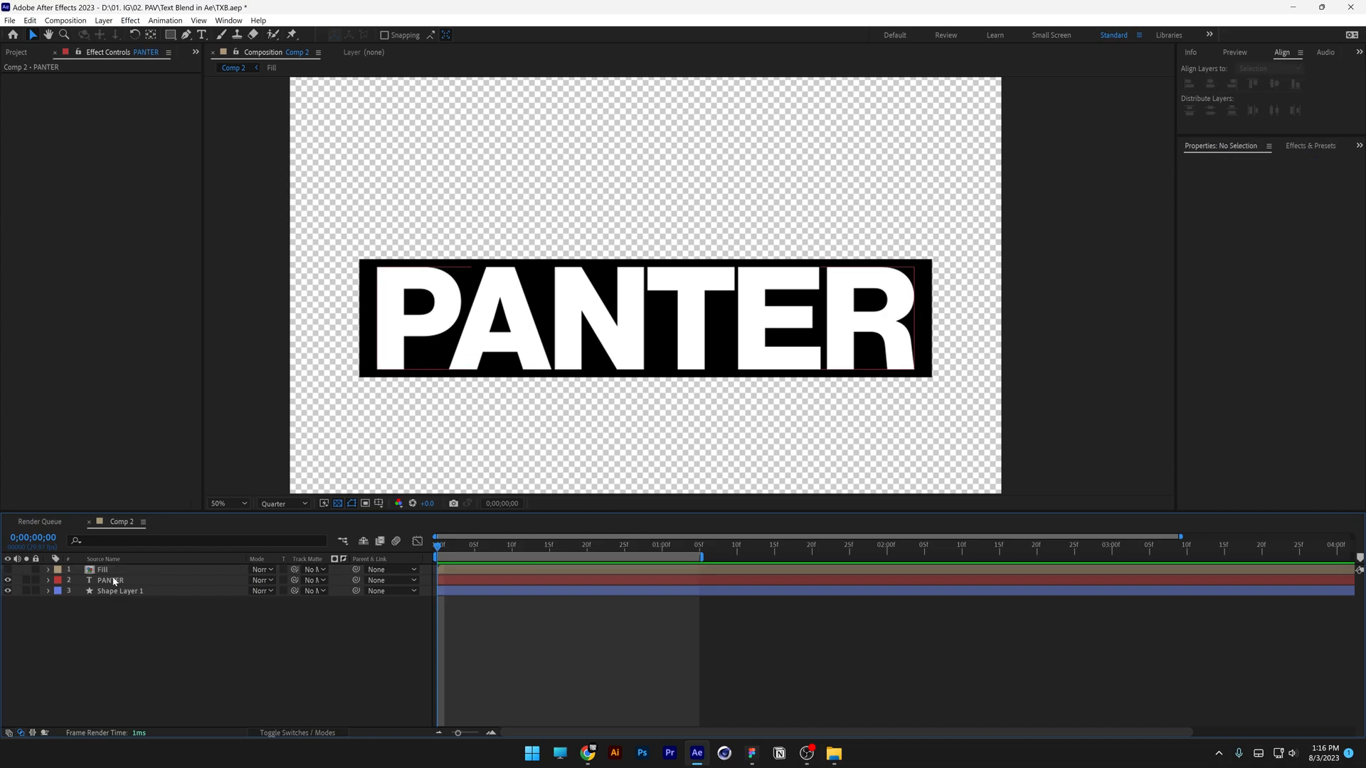
pyautogui.click(111, 581)
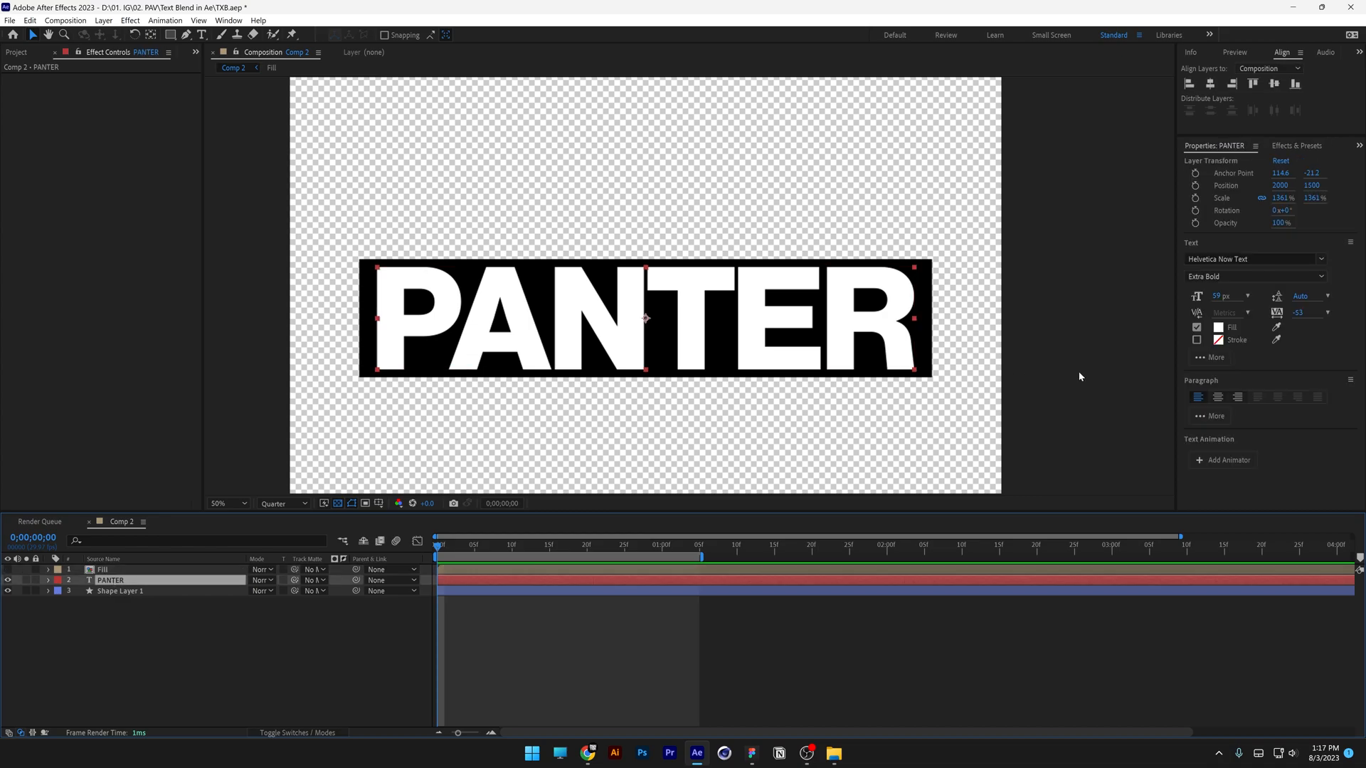
pyautogui.click(1196, 340)
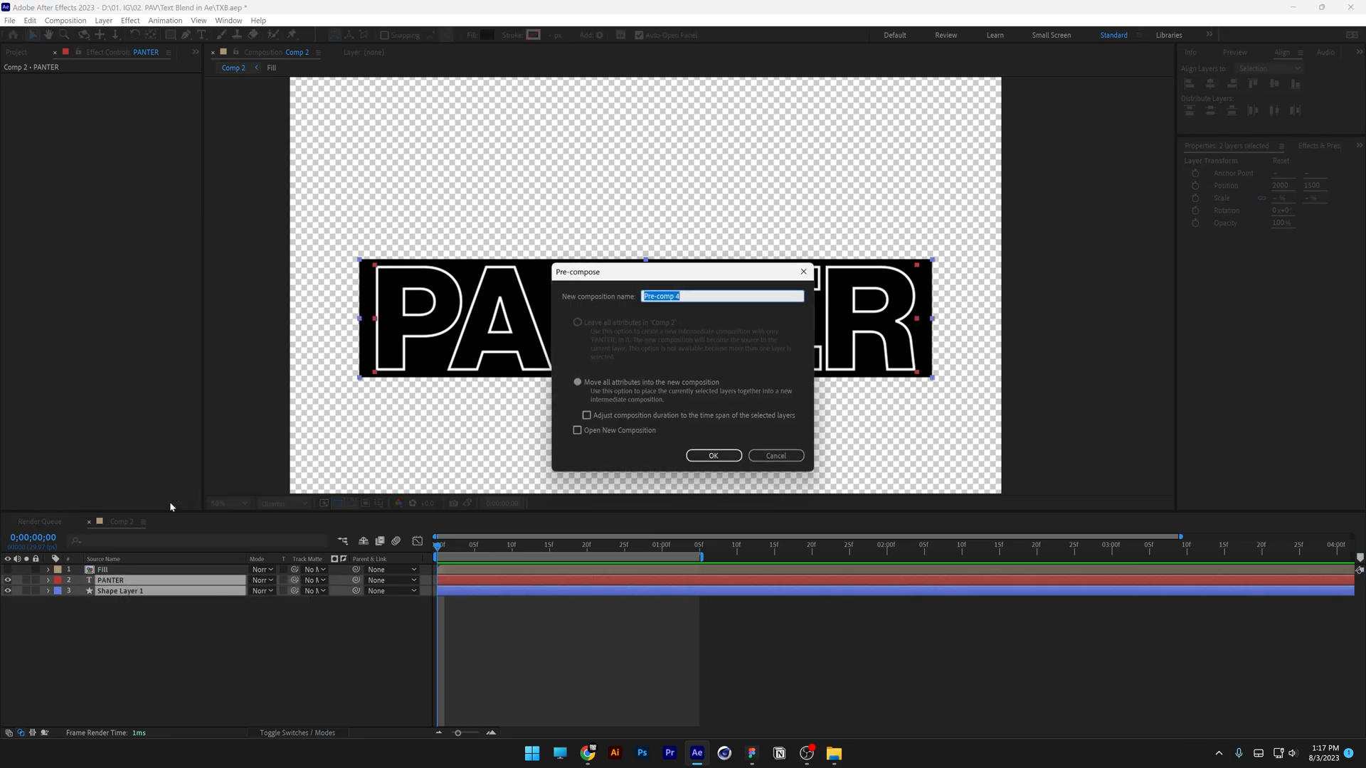
pyautogui.click(713, 455)
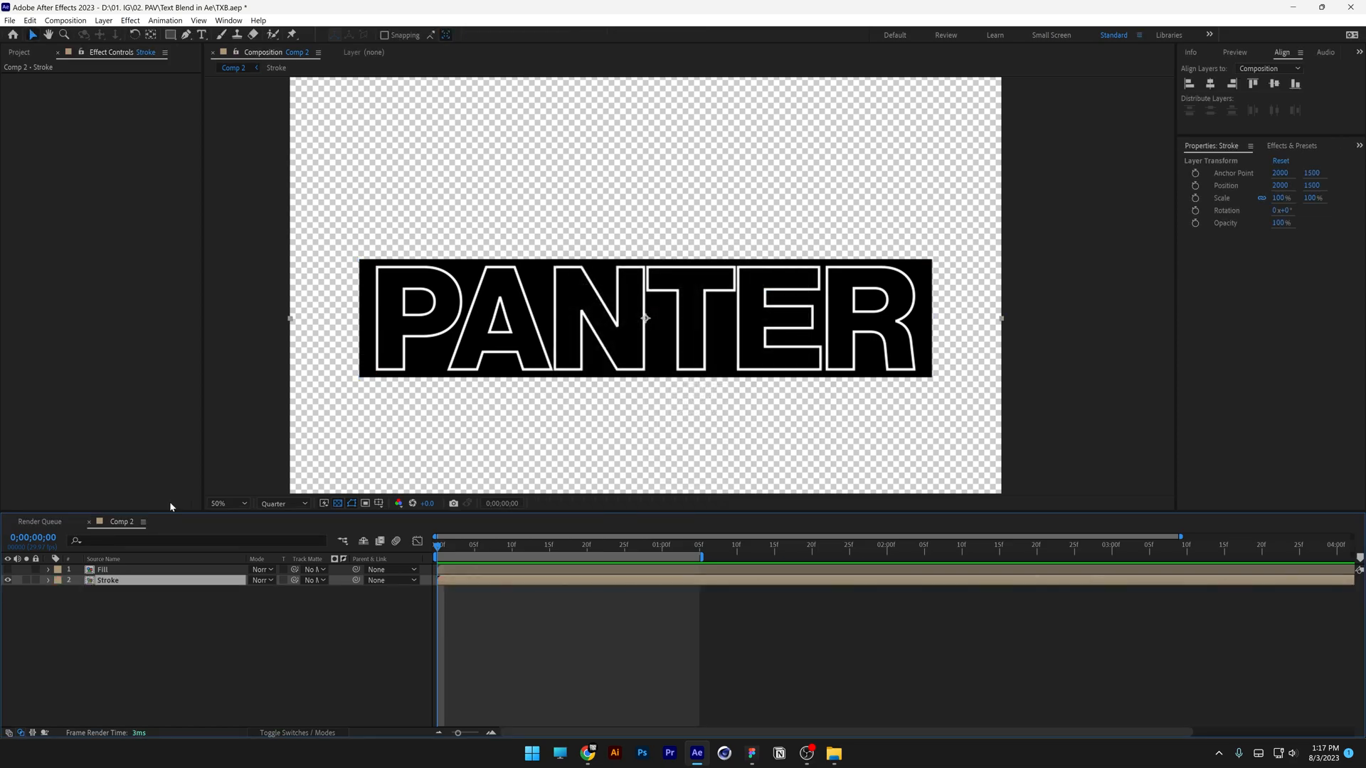
pyautogui.click(102, 570)
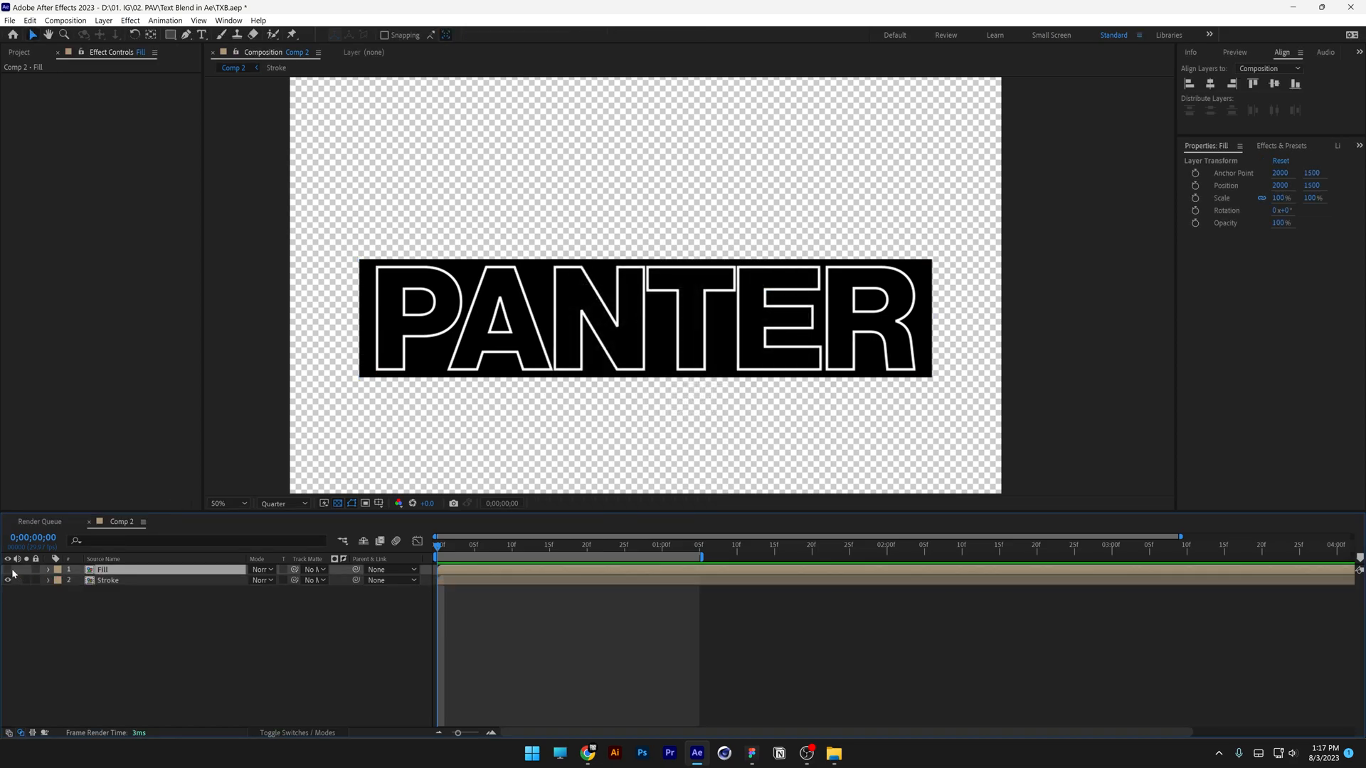
# Keyframe Stroke's Position sliding upward, then duplicate it with later keyframes moving higher.
pyautogui.click(109, 581)
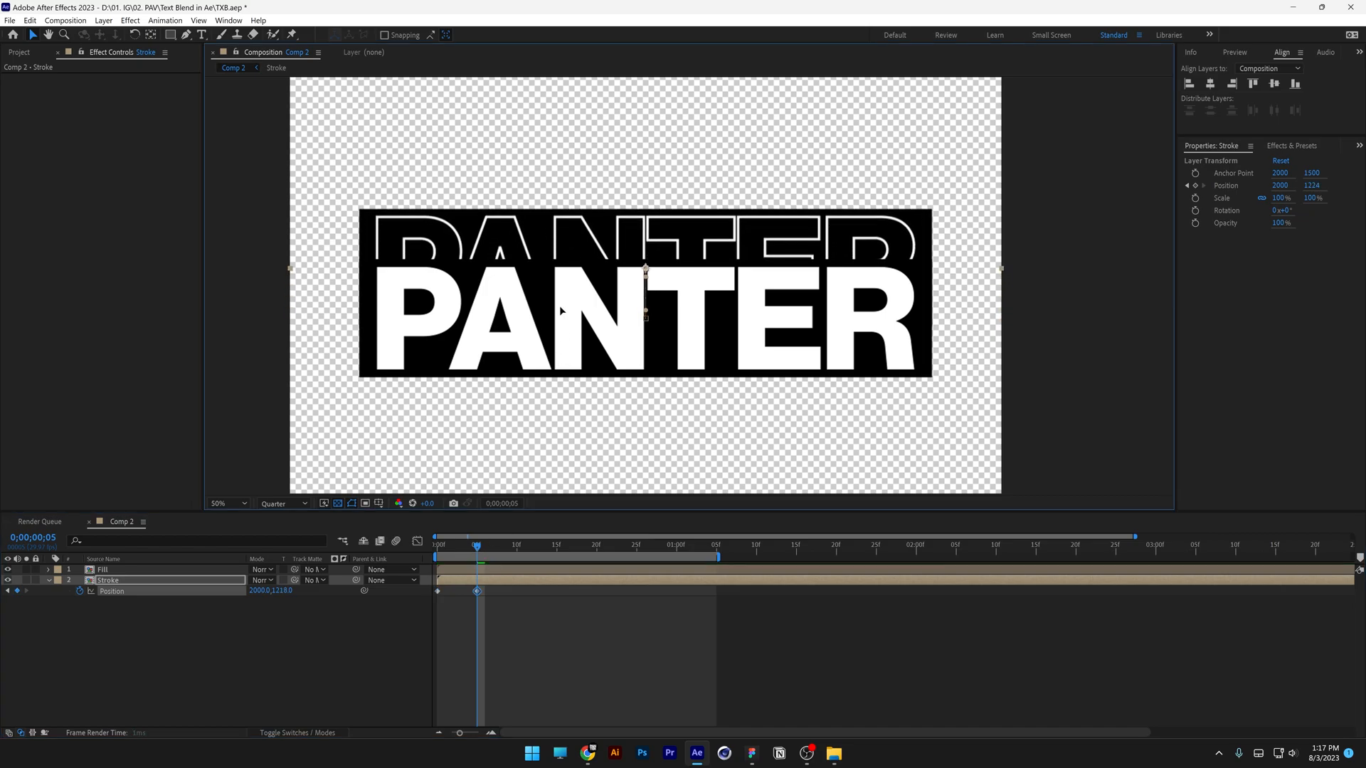
pyautogui.click(636, 545)
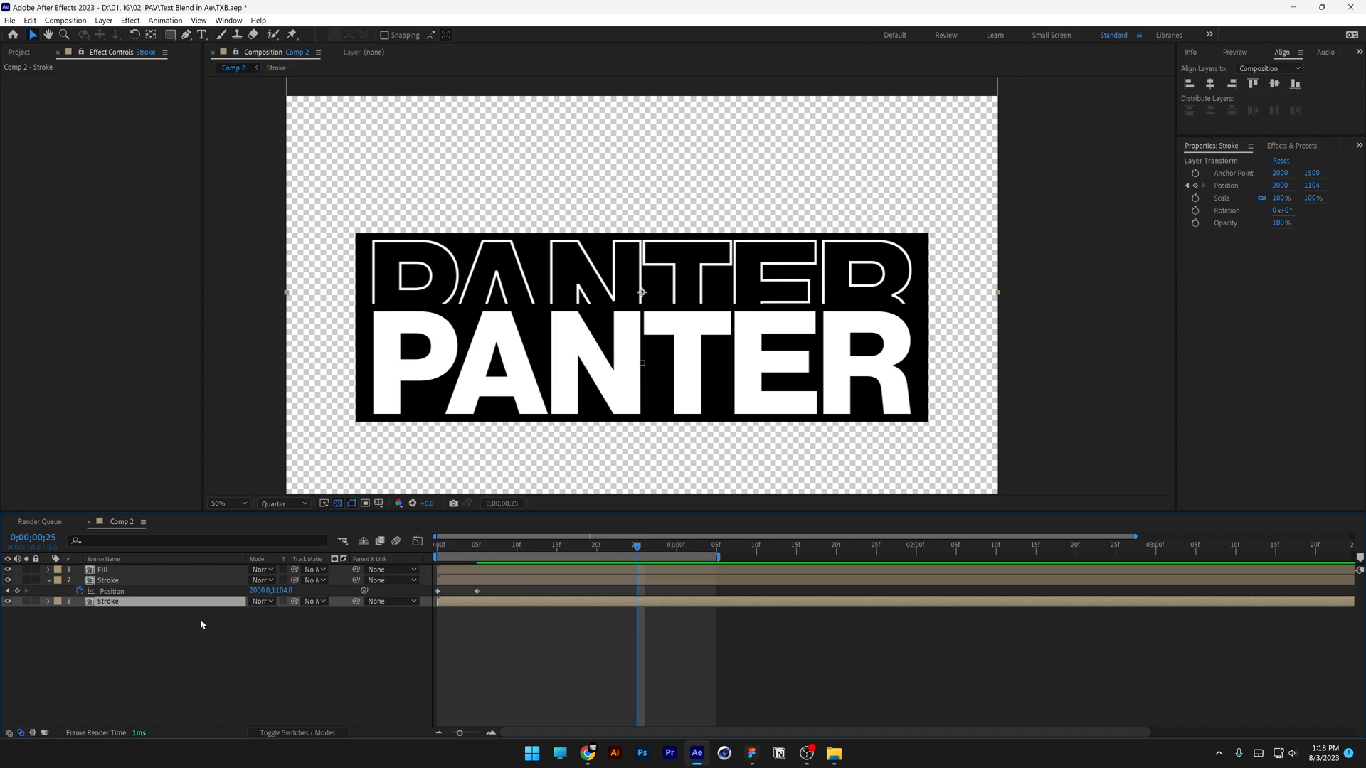
pyautogui.click(49, 600)
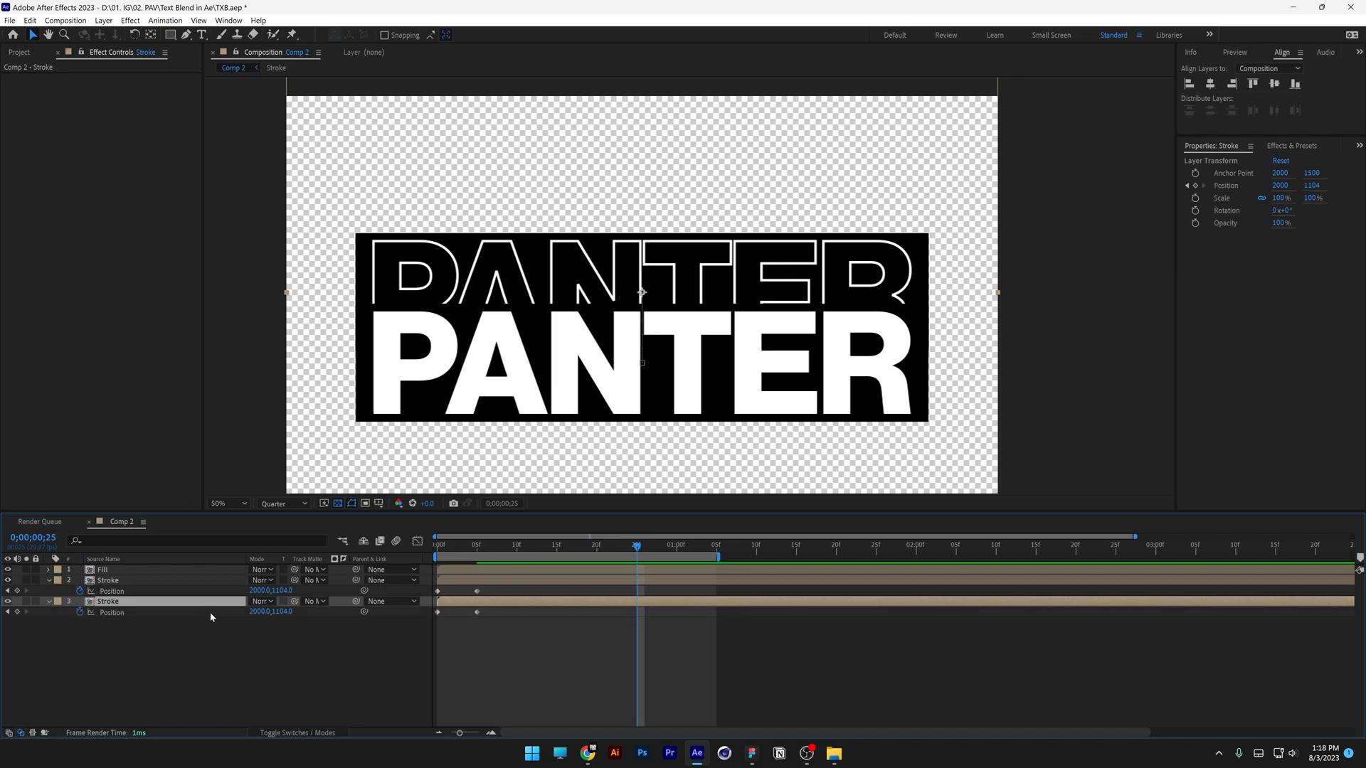
pyautogui.click(517, 545)
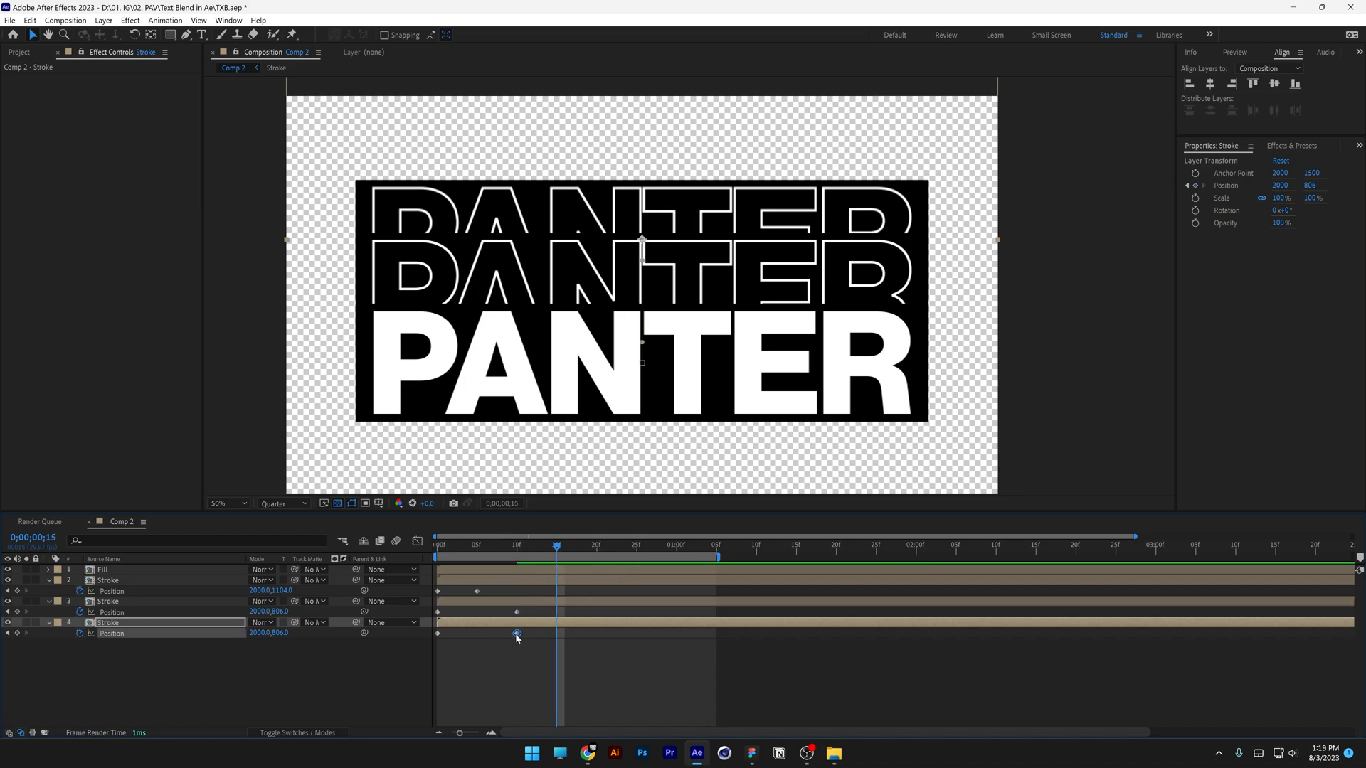
pyautogui.click(517, 633)
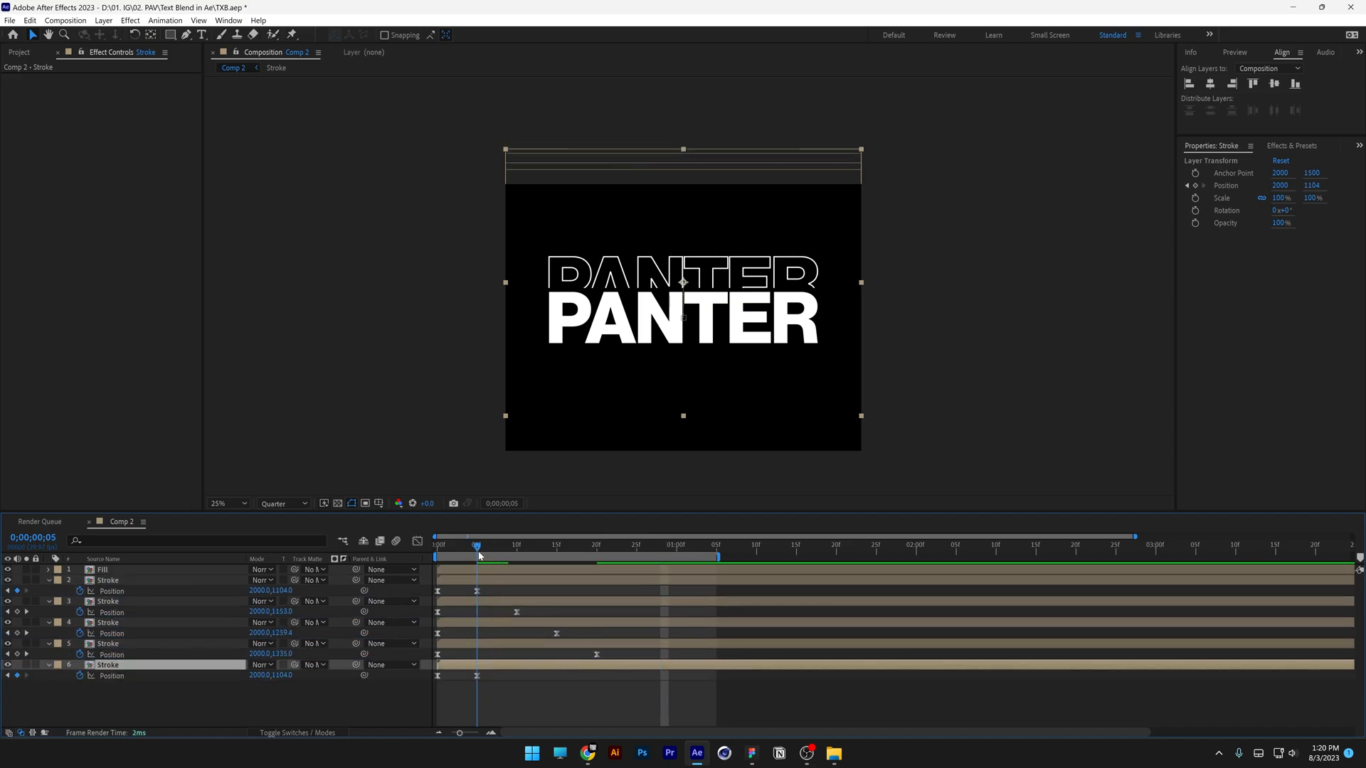
# Zoom the viewer to 50% on the eight stacked Stroke copies and collapse all layer properties.
pyautogui.click(212, 502)
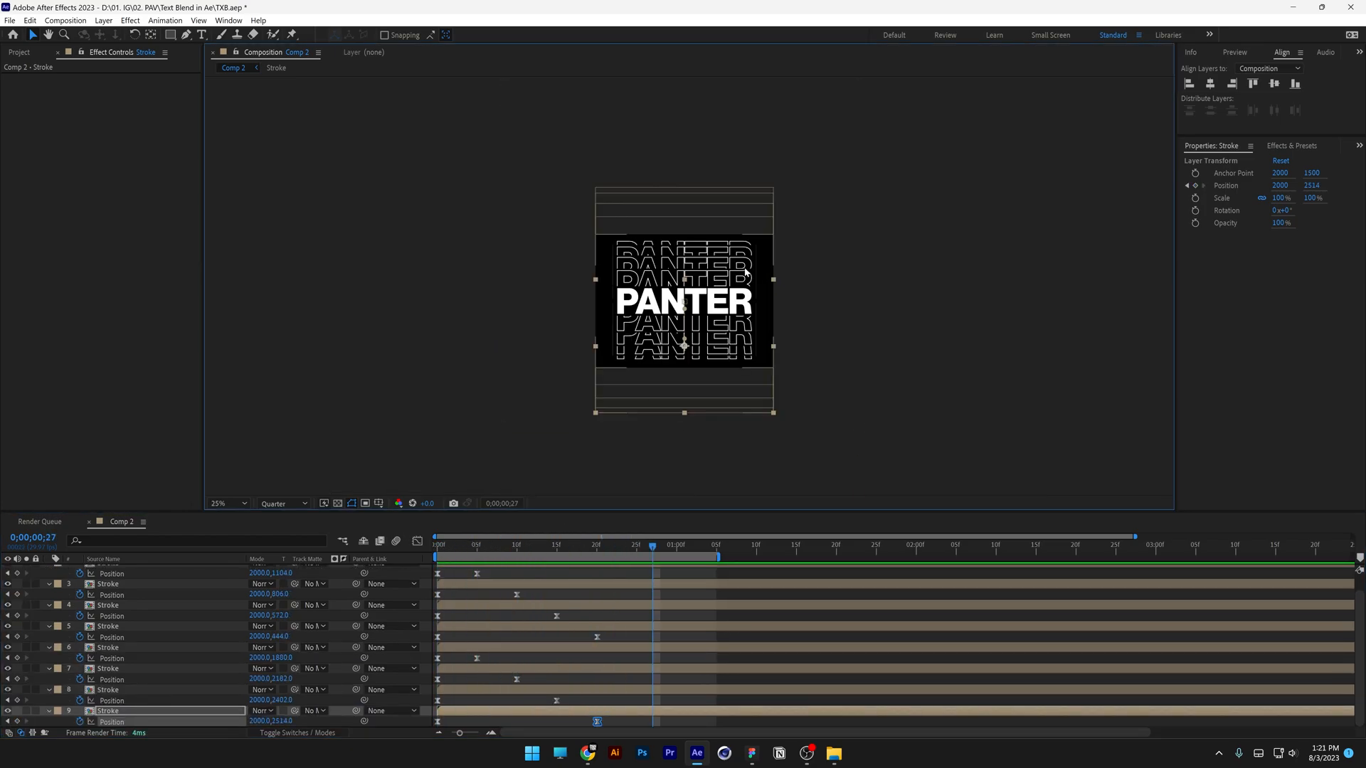
pyautogui.click(221, 502)
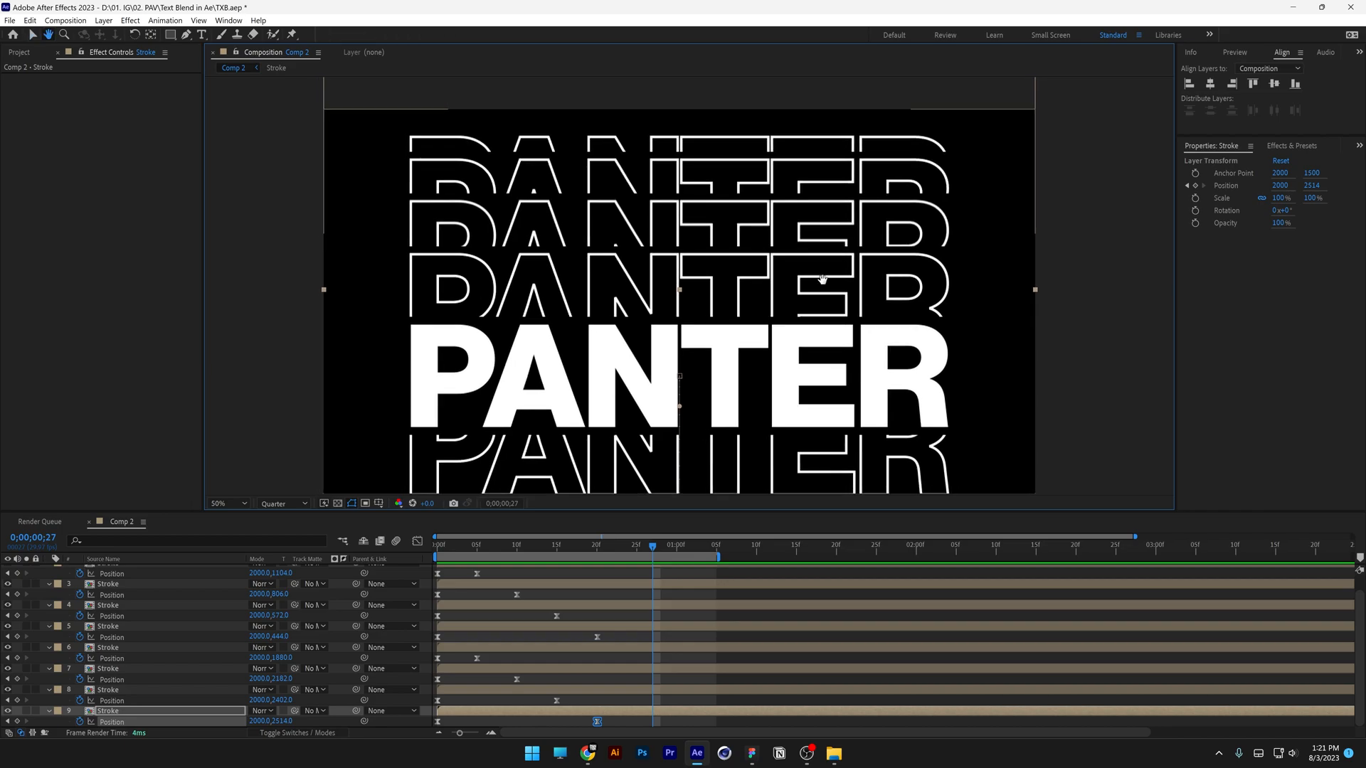
pyautogui.click(172, 34)
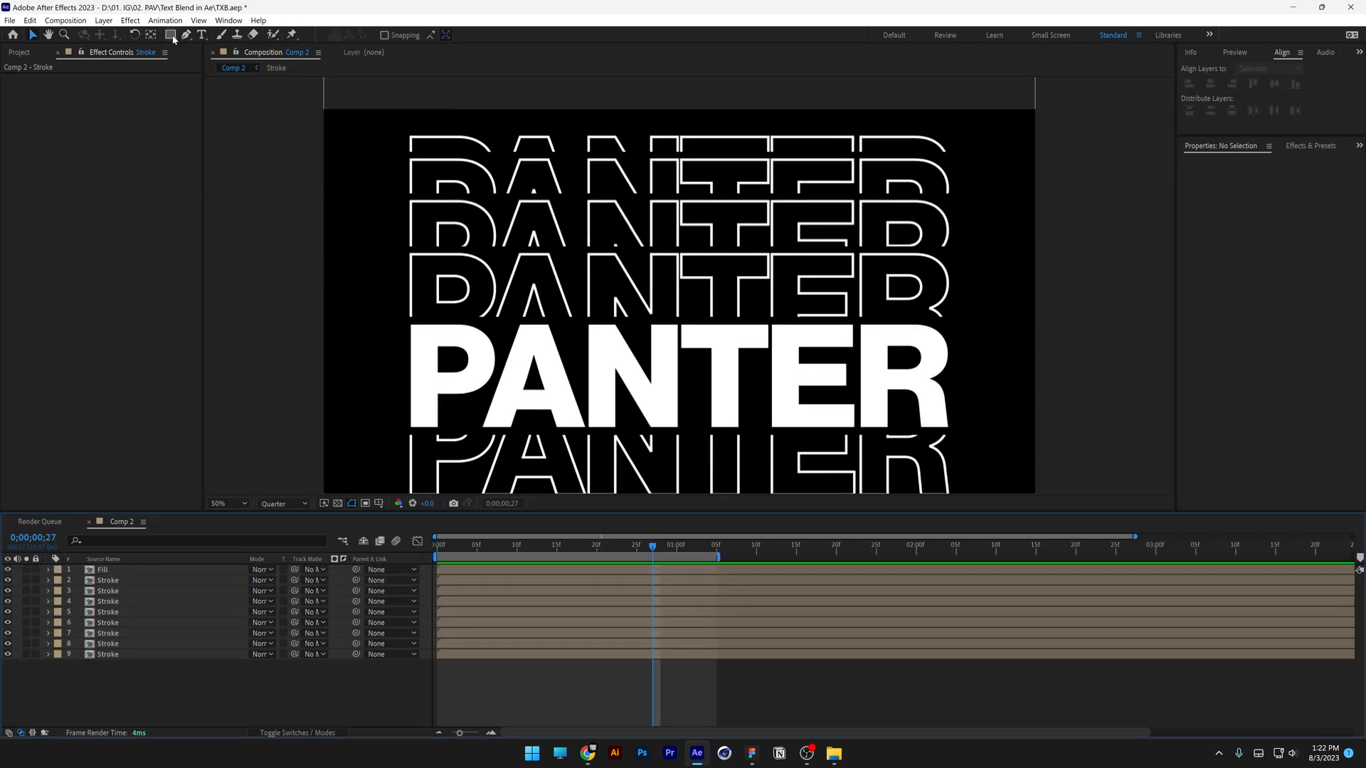
# Draw a bar above the text with a Gradient Ramp and nest it as Gradient.
pyautogui.click(172, 34)
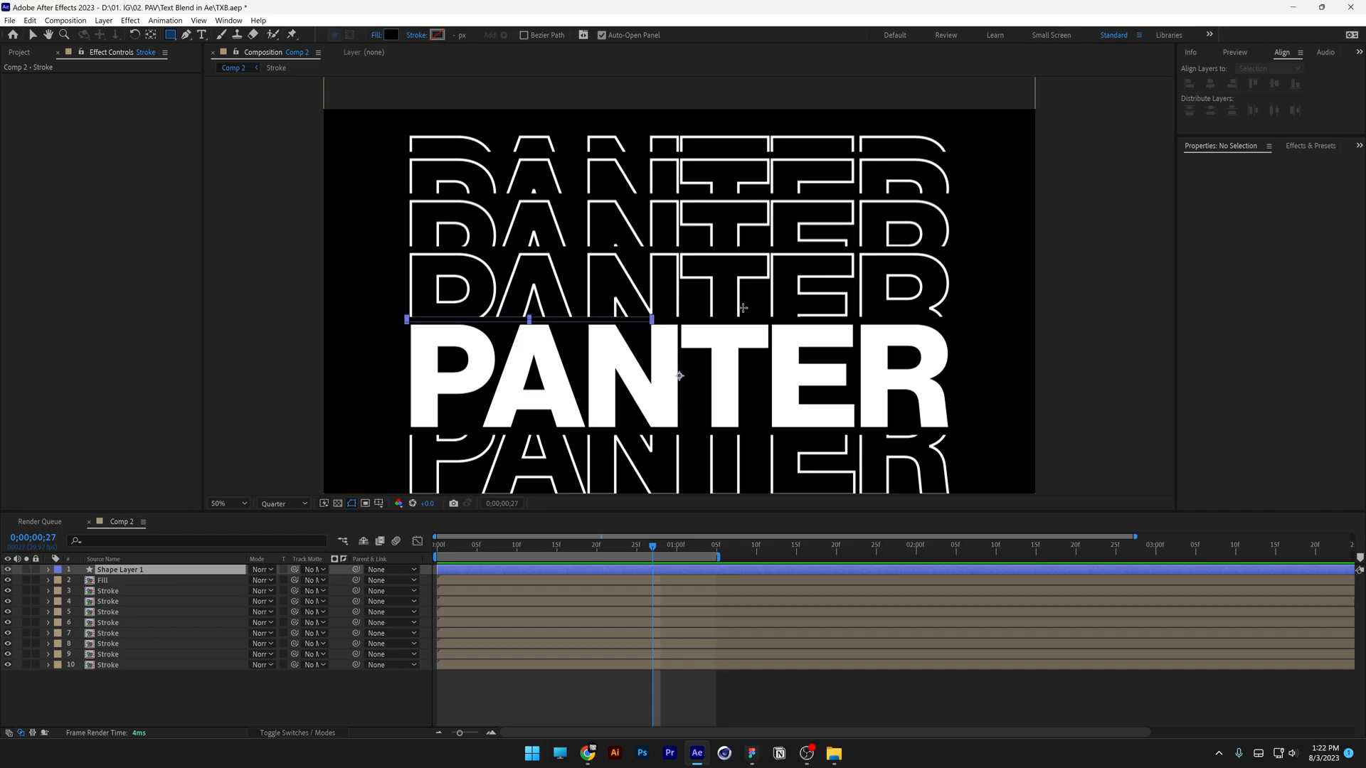
pyautogui.click(120, 570)
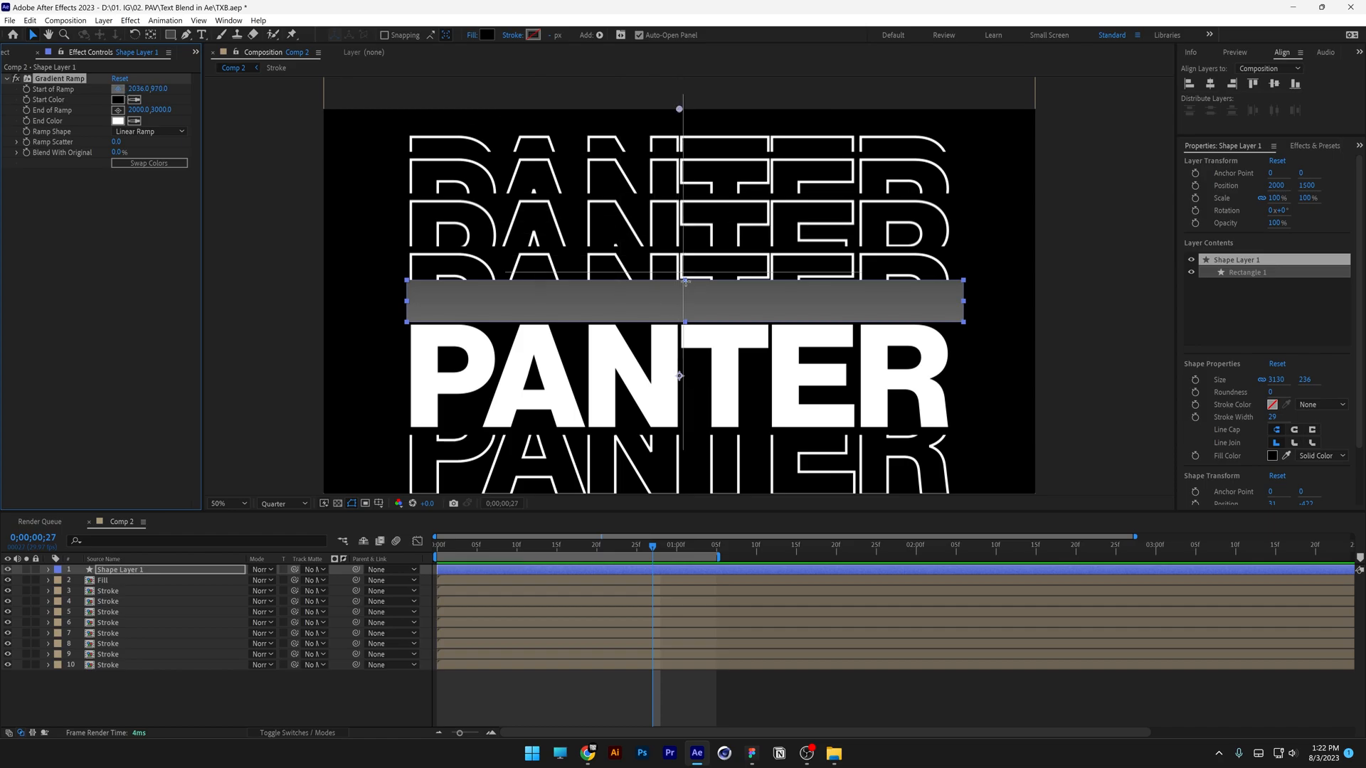
pyautogui.click(150, 88)
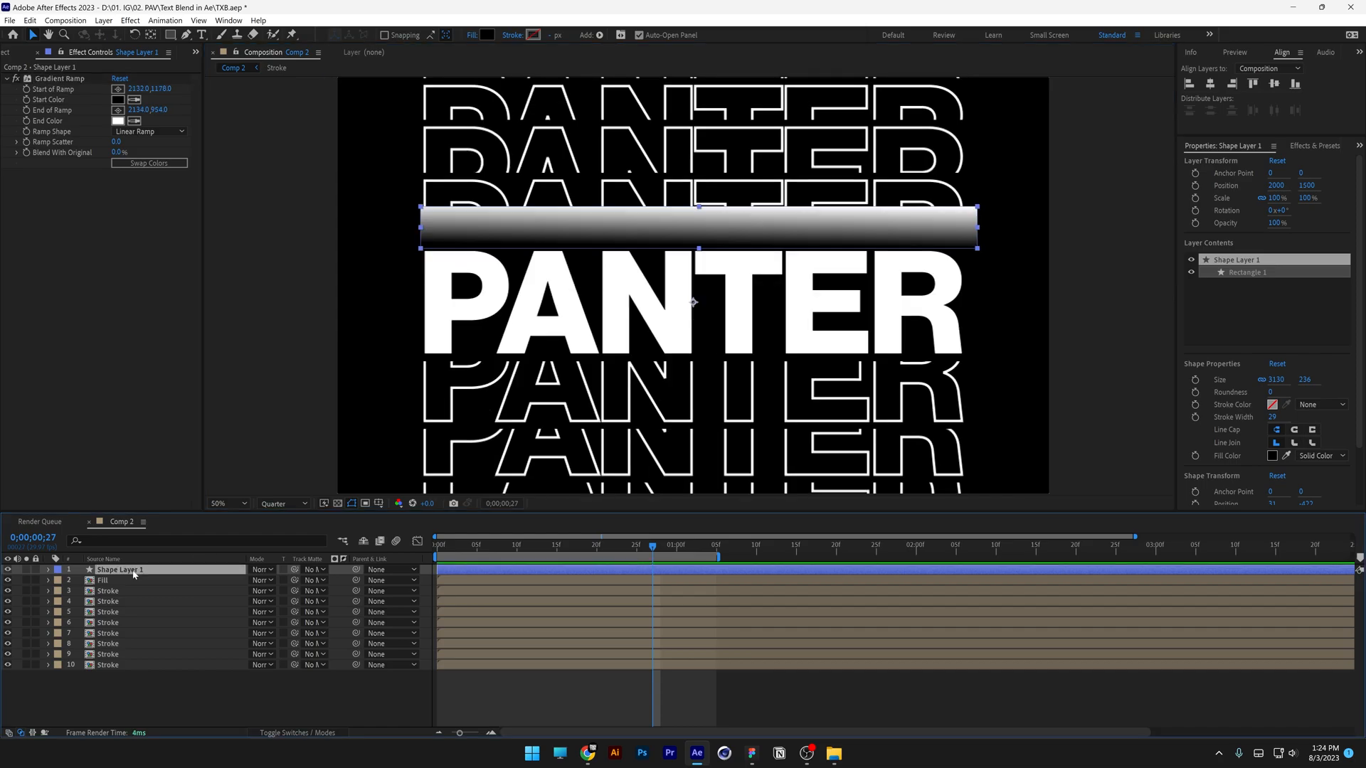
pyautogui.rightClick(120, 570)
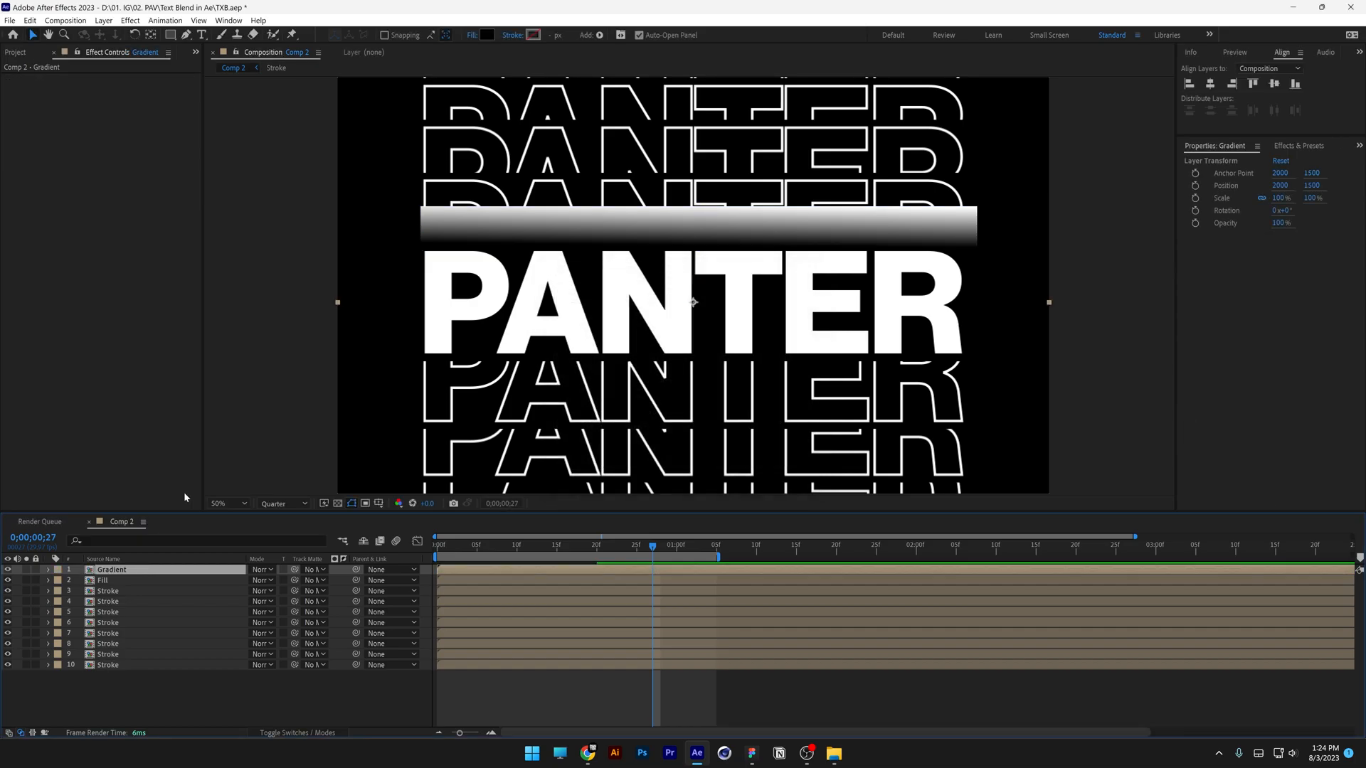
# Set Gradient to Multiply, add a 180°-rotated duplicate below the text, and preview the fade.
pyautogui.click(262, 569)
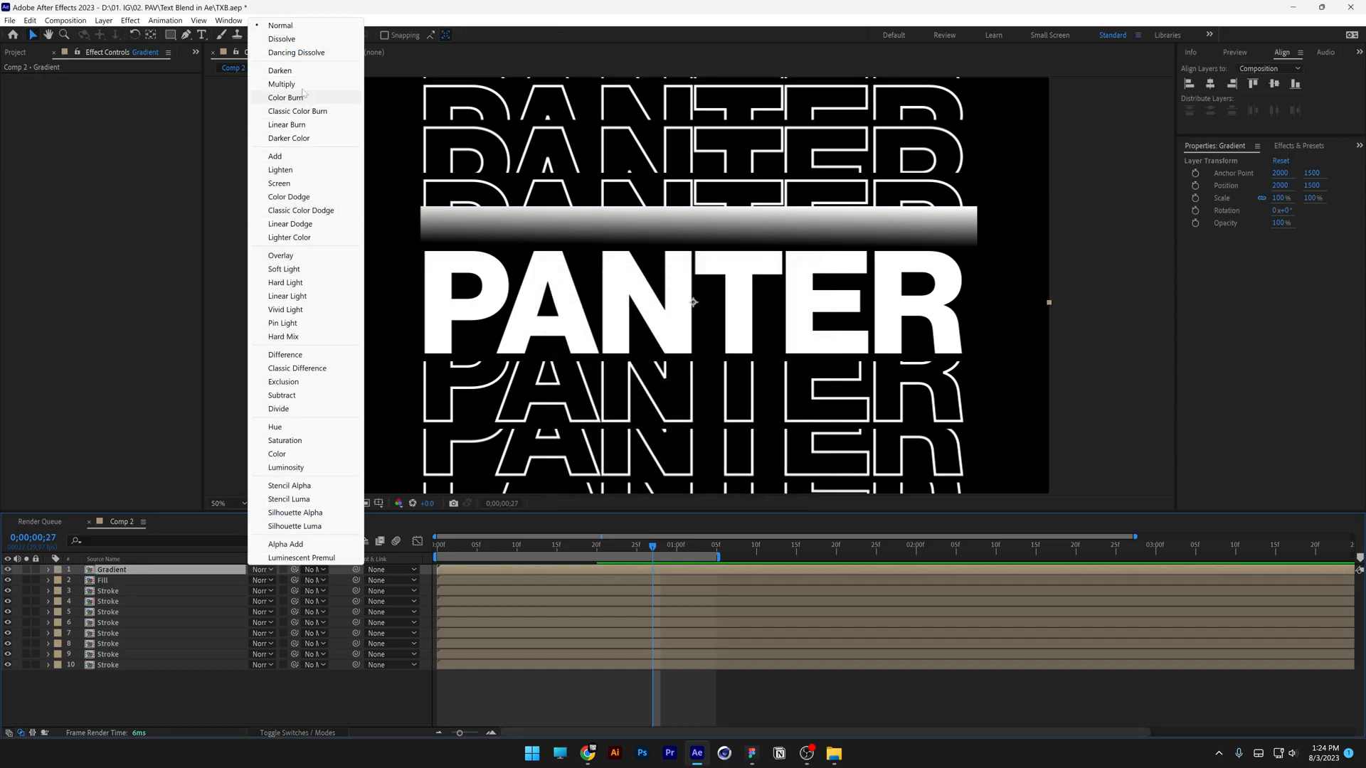
pyautogui.click(280, 84)
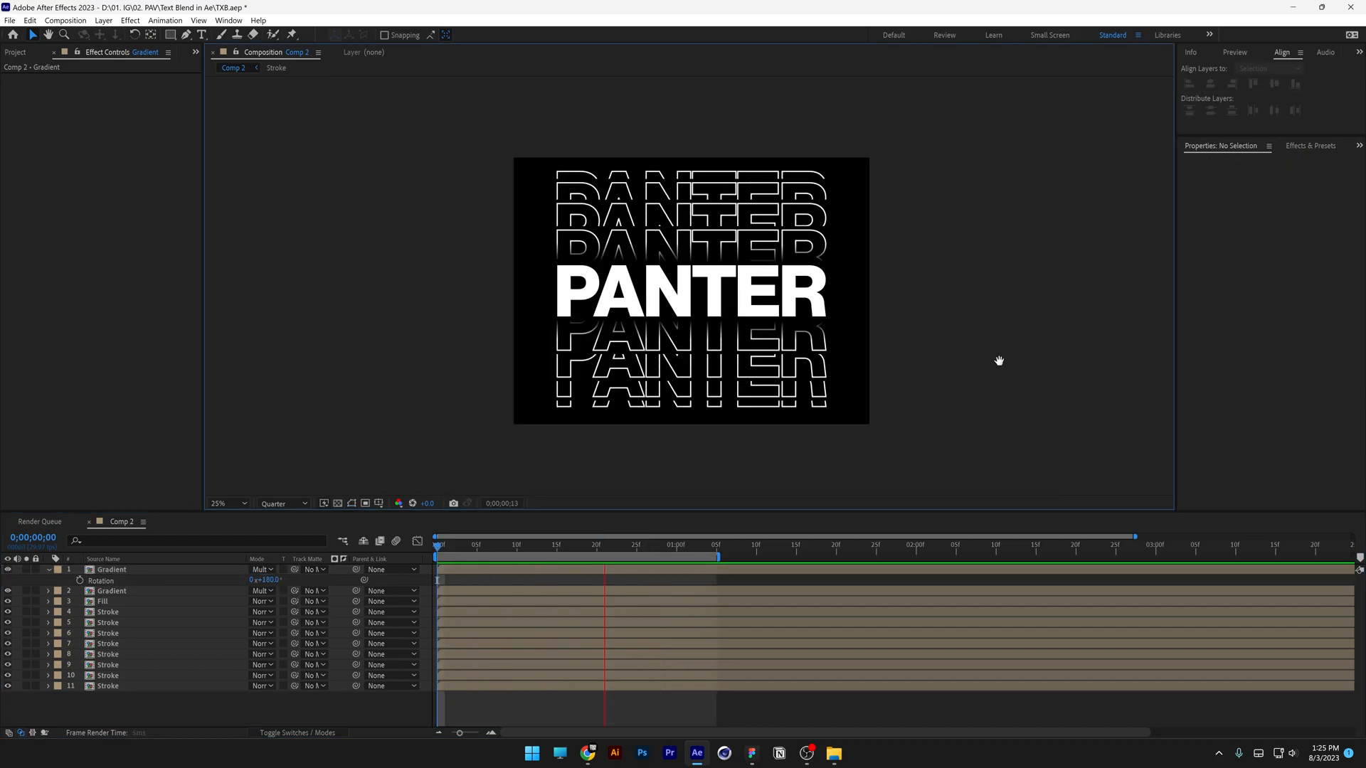
pyautogui.click(436, 545)
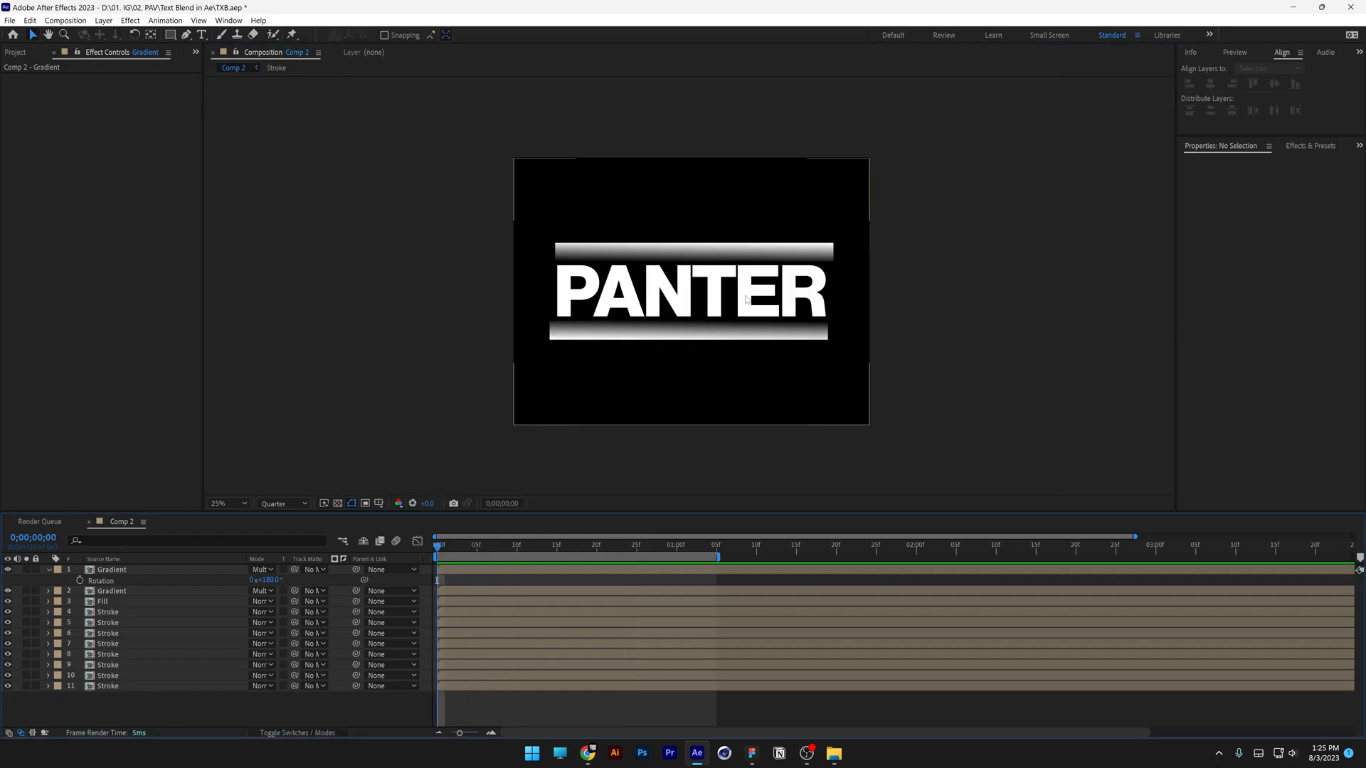
pyautogui.click(171, 34)
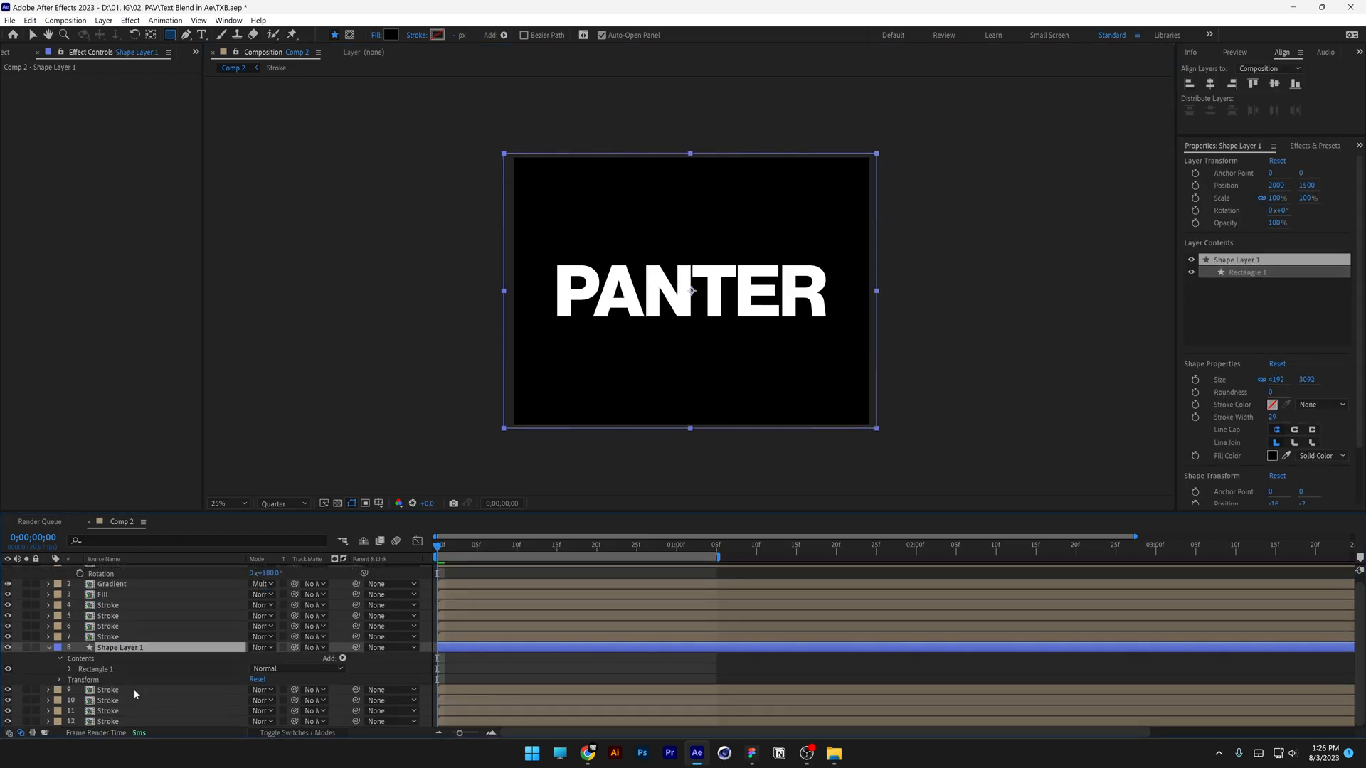
pyautogui.moveTo(150, 683)
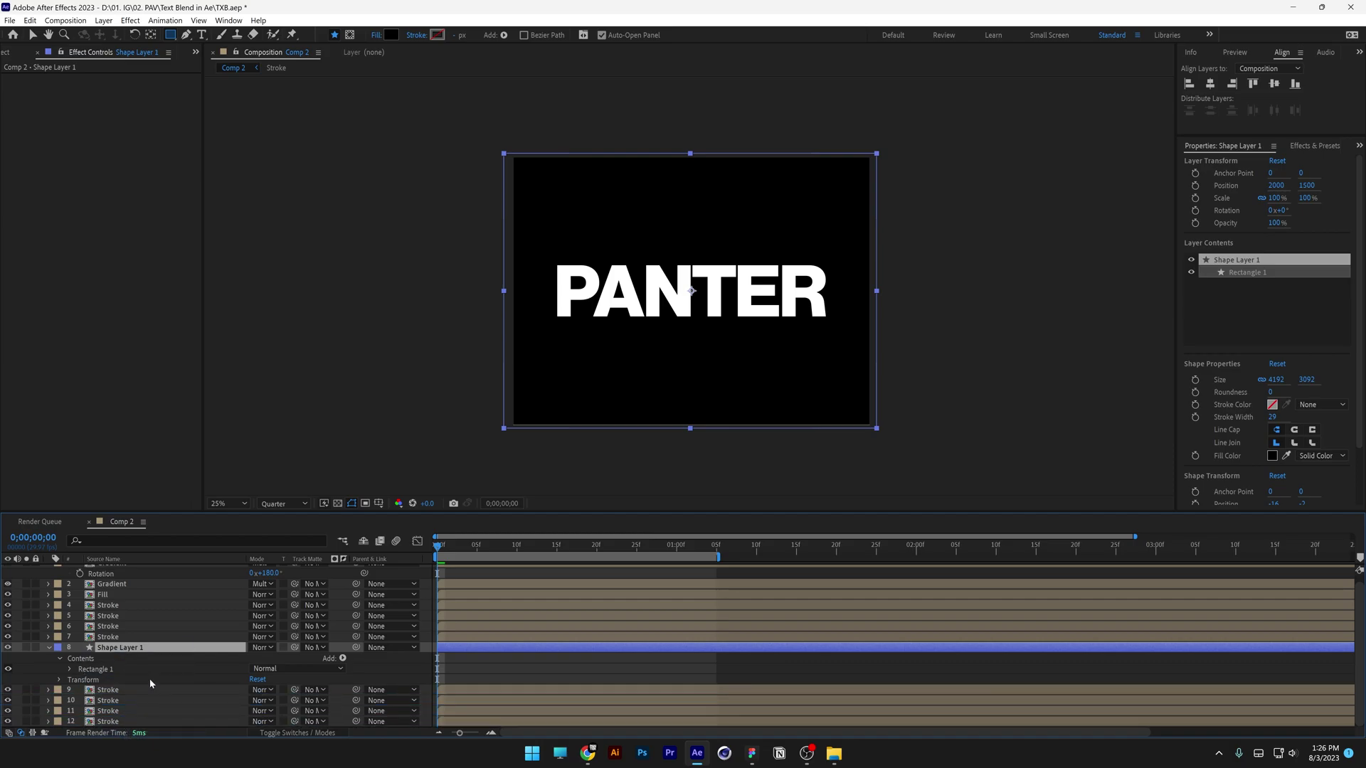
# Drag the full-frame black rectangle layer to the bottom of the stack as the background.
pyautogui.click(565, 545)
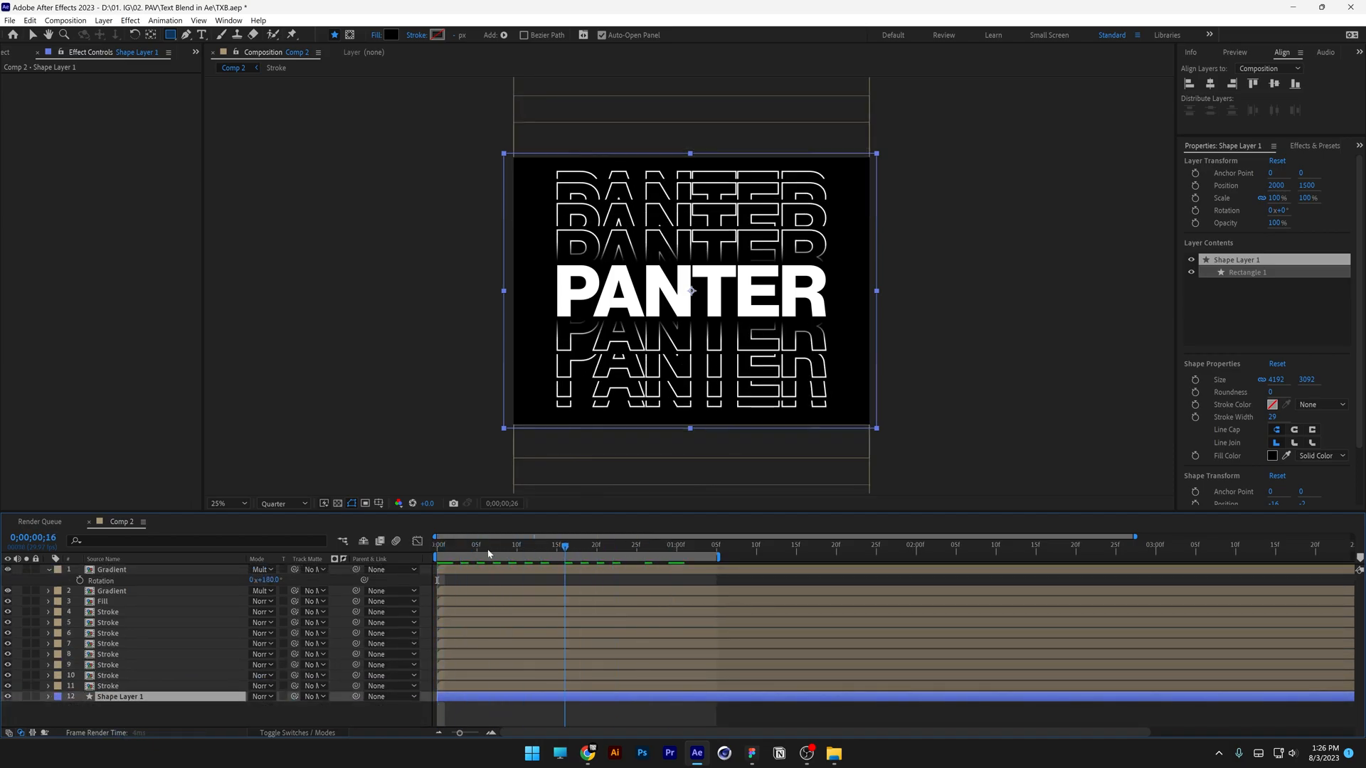